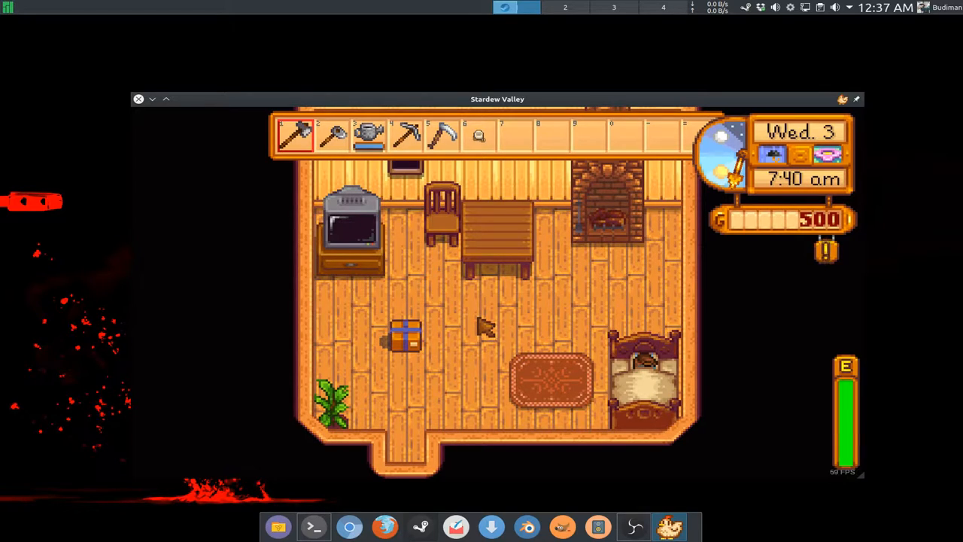
{"action": "mouse_move", "coordinate": [484, 353]}
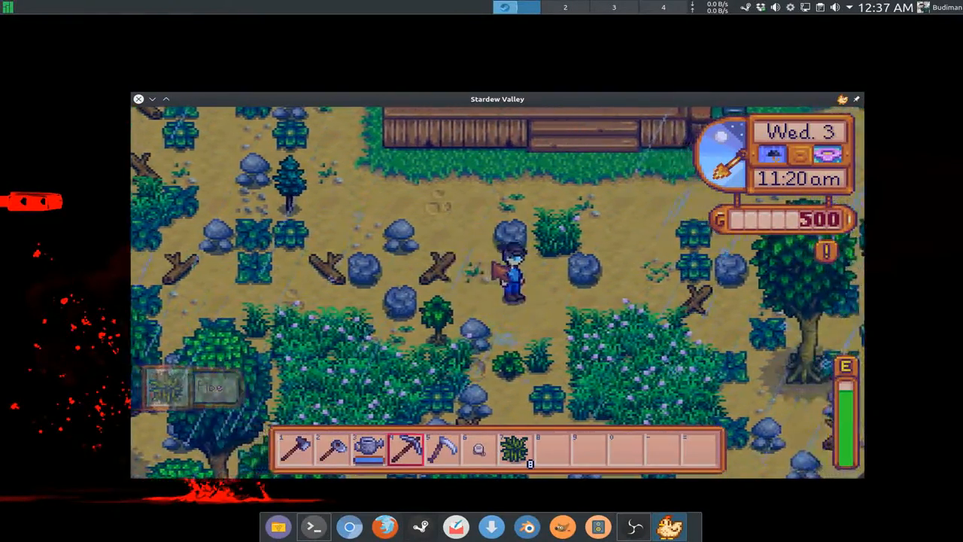
Walk the farmer up to the dirt path beside the farmhouse.
{"action": "key", "text": "w"}
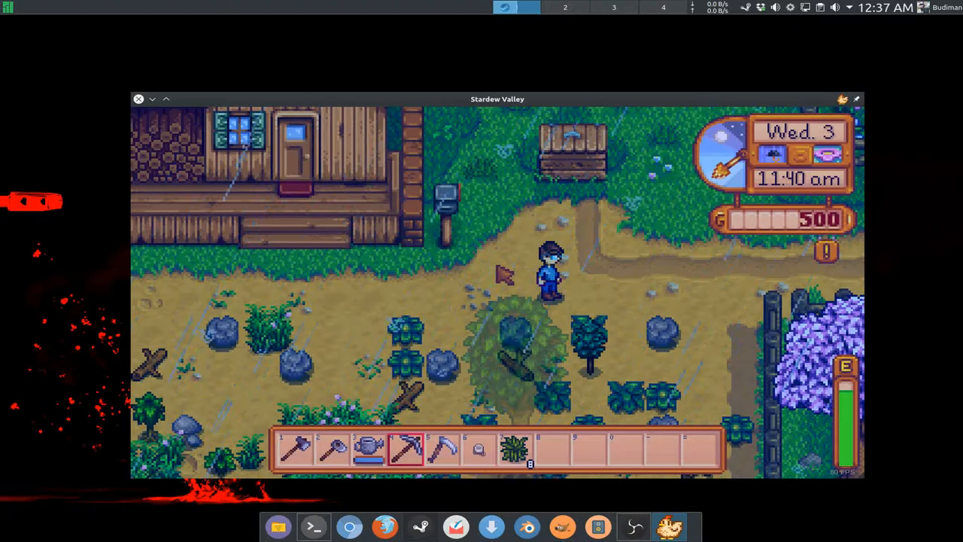
{"action": "key", "text": "alt+tab"}
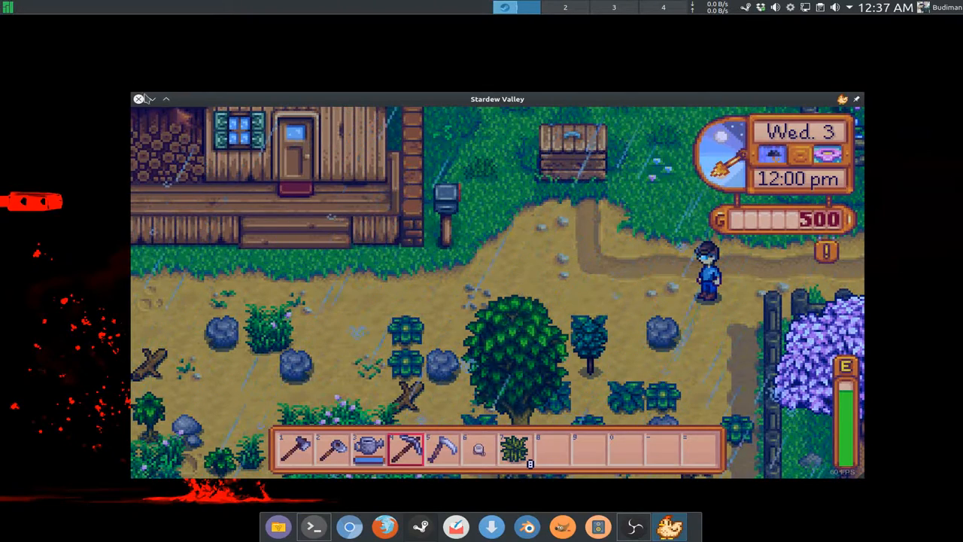
Restore the game window and pause it with the Options menu on Controls.
{"action": "left_click", "coordinate": [139, 99]}
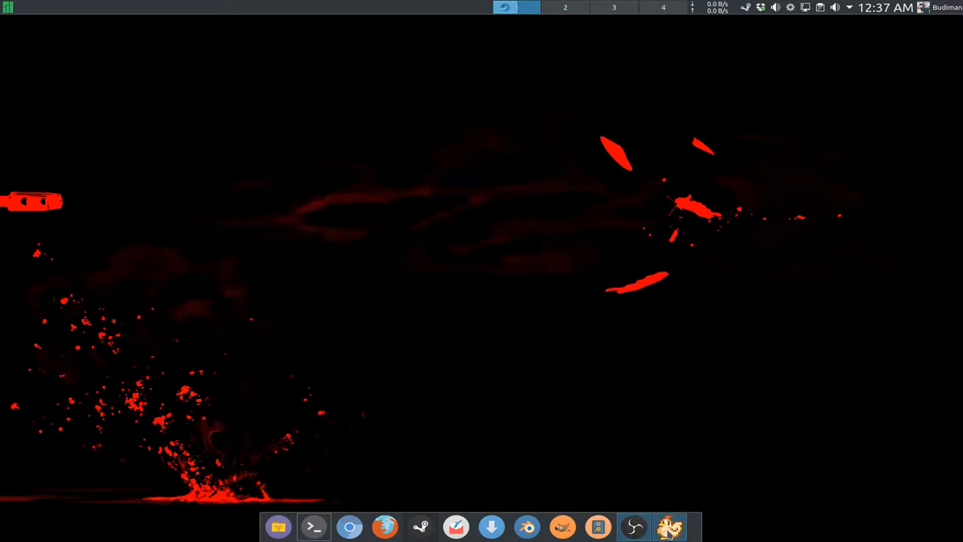
{"action": "left_click", "coordinate": [668, 527]}
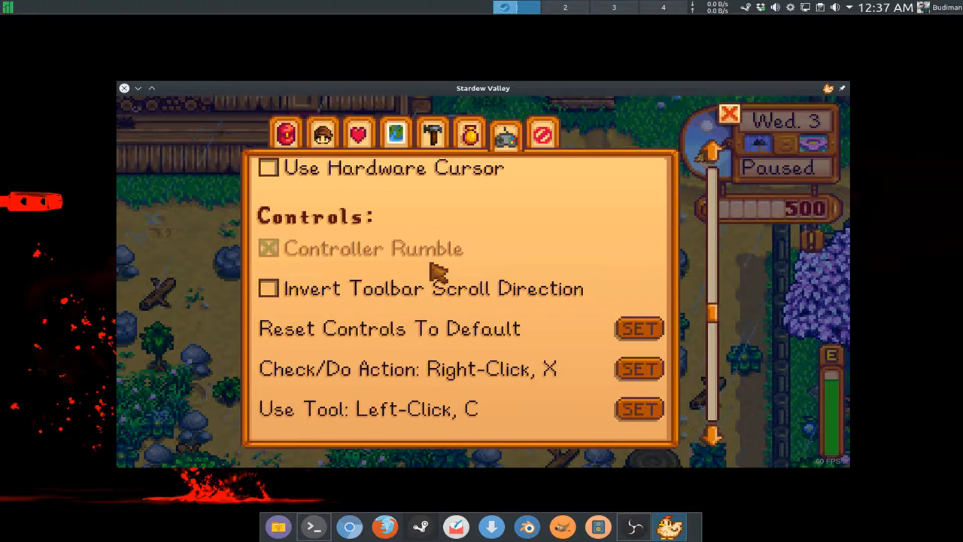
{"action": "mouse_move", "coordinate": [499, 213]}
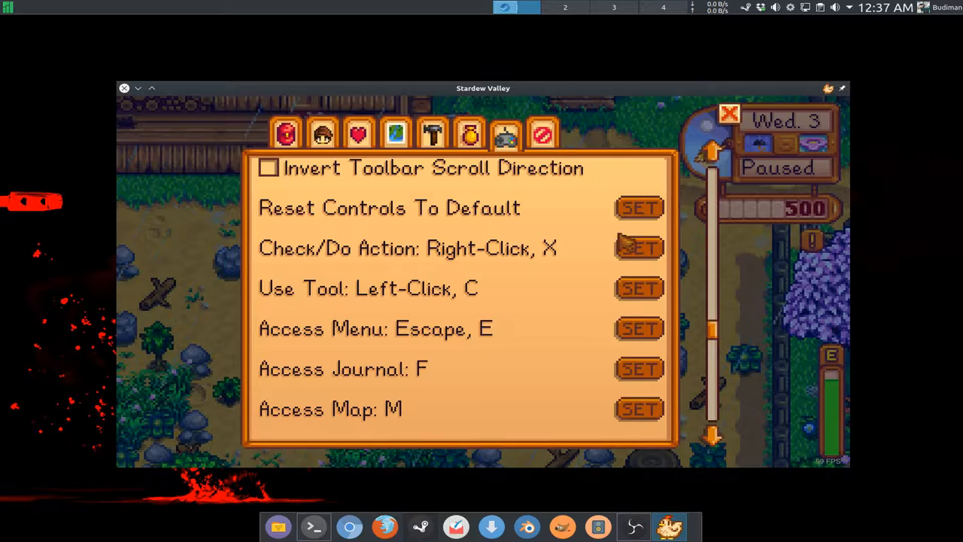
{"action": "mouse_move", "coordinate": [564, 274]}
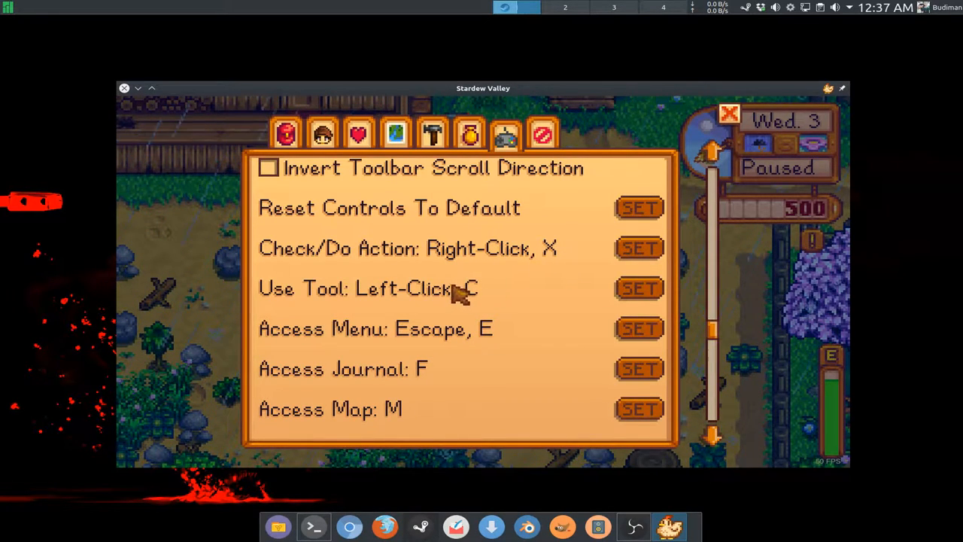
{"action": "mouse_move", "coordinate": [433, 304]}
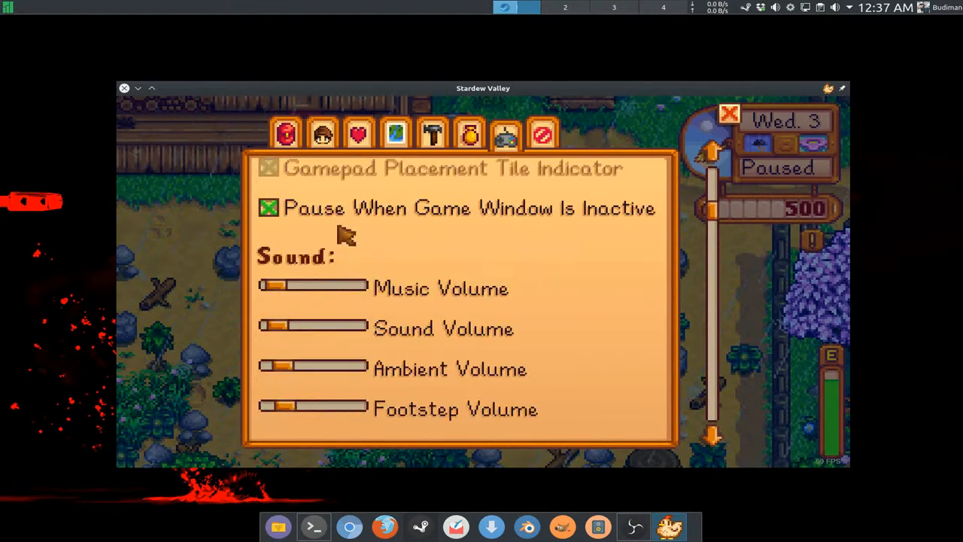
Scroll the Options menu down past the volume sliders to the graphics section.
{"action": "scroll", "scroll_direction": "down", "scroll_amount": 3}
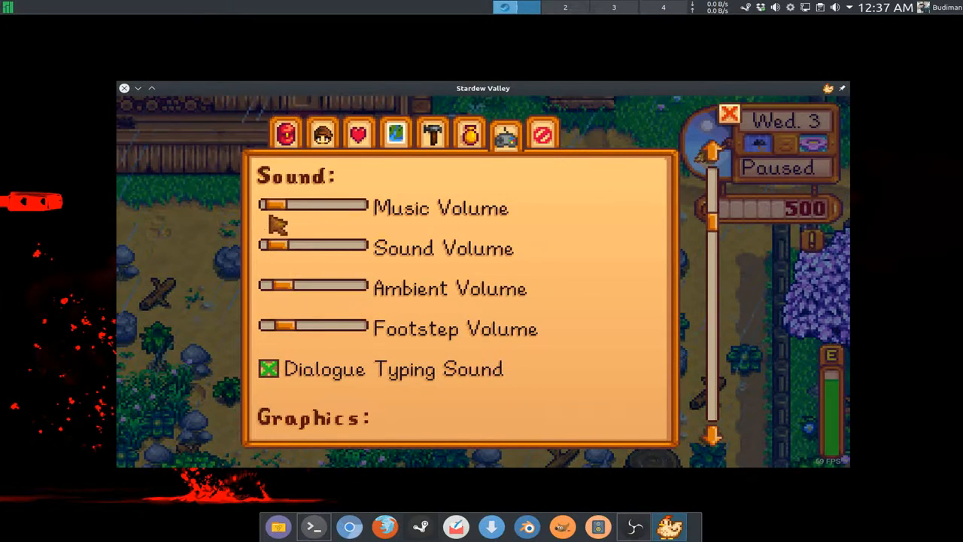
{"action": "mouse_move", "coordinate": [353, 327]}
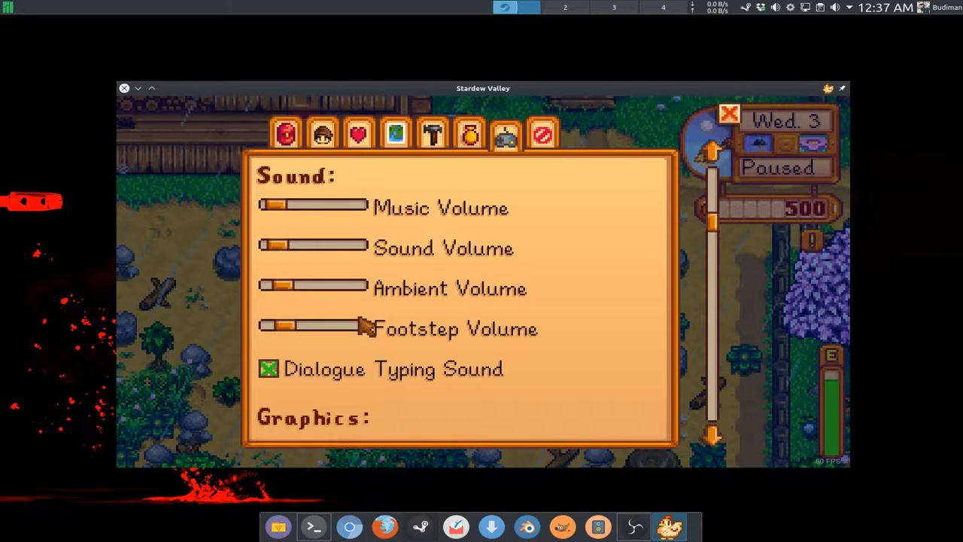
{"action": "mouse_move", "coordinate": [376, 325]}
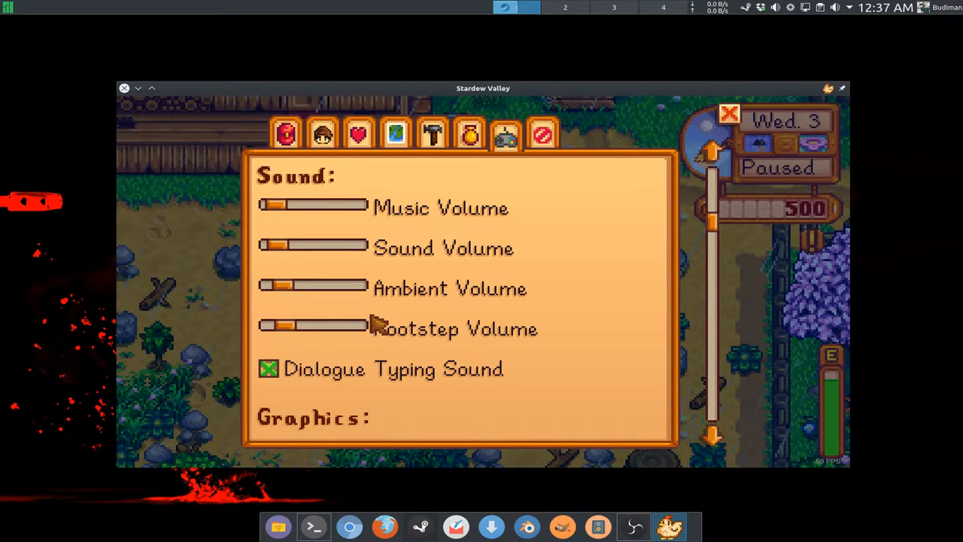
{"action": "mouse_move", "coordinate": [504, 271]}
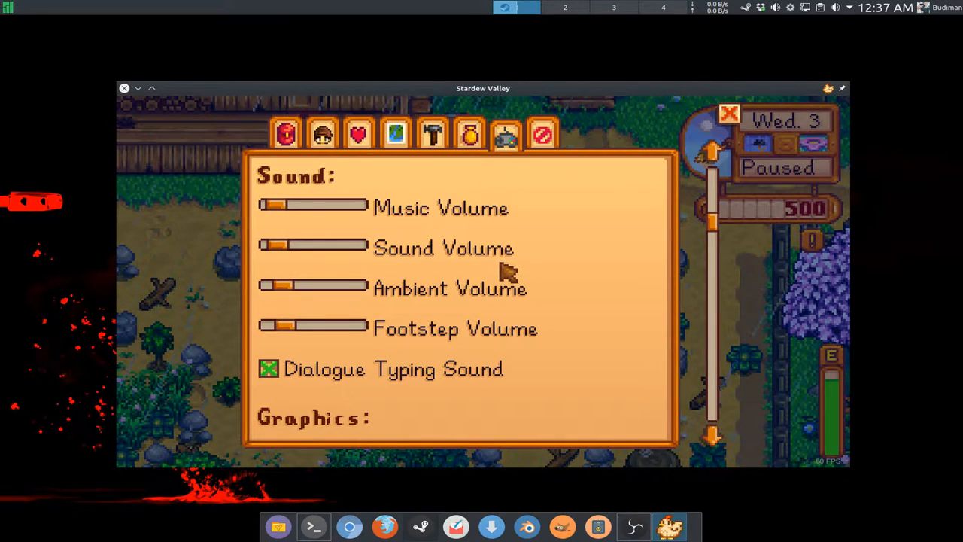
{"action": "mouse_move", "coordinate": [635, 263]}
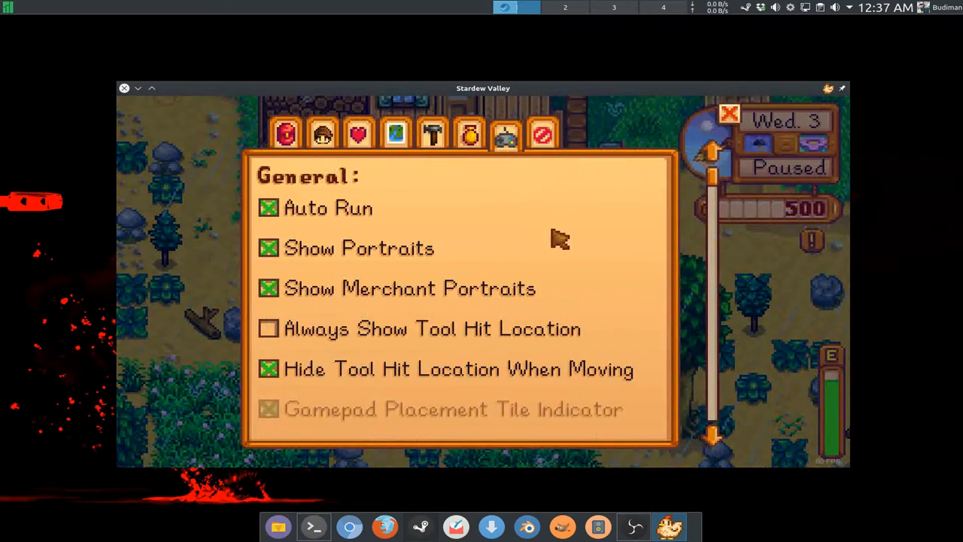
{"action": "mouse_move", "coordinate": [639, 274]}
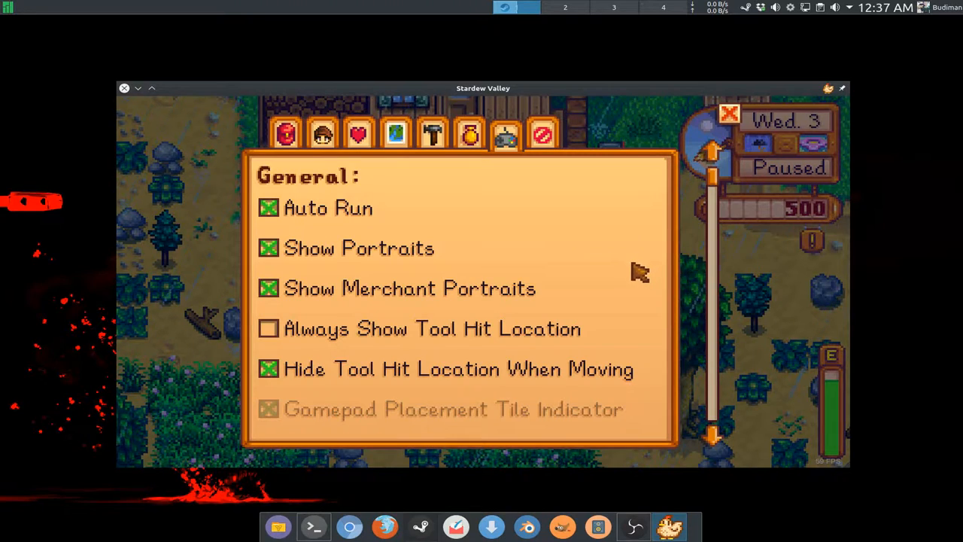
{"action": "scroll", "scroll_direction": "down", "scroll_amount": 3}
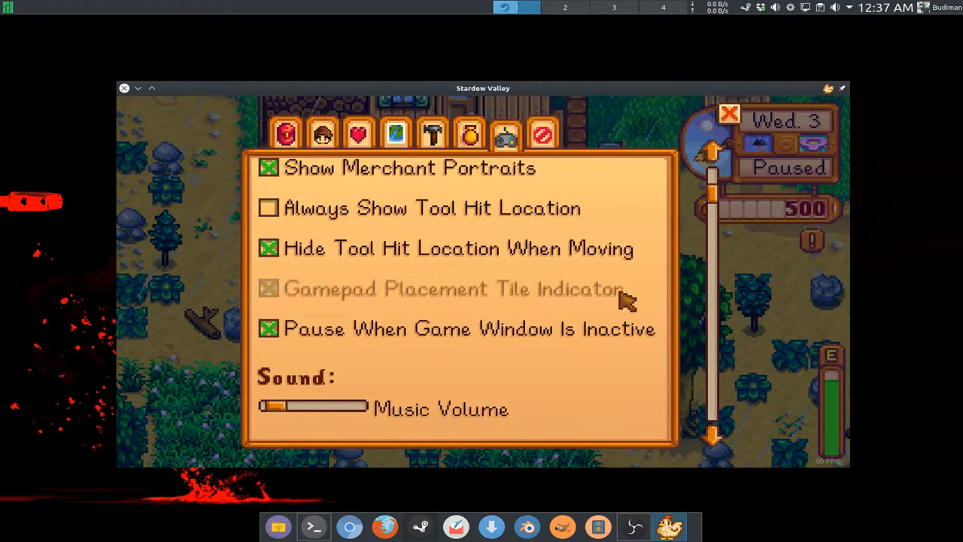
{"action": "scroll", "scroll_direction": "down", "scroll_amount": 3}
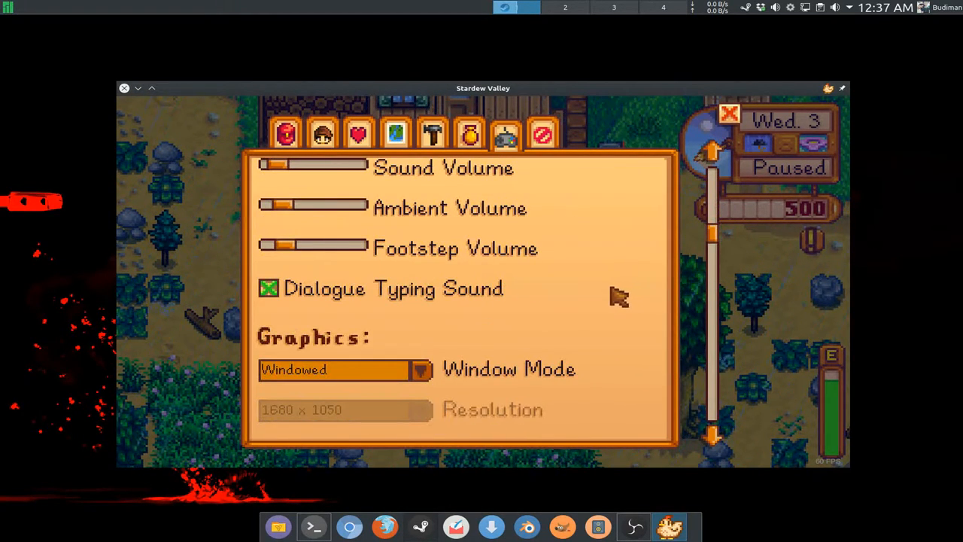
{"action": "mouse_move", "coordinate": [639, 284]}
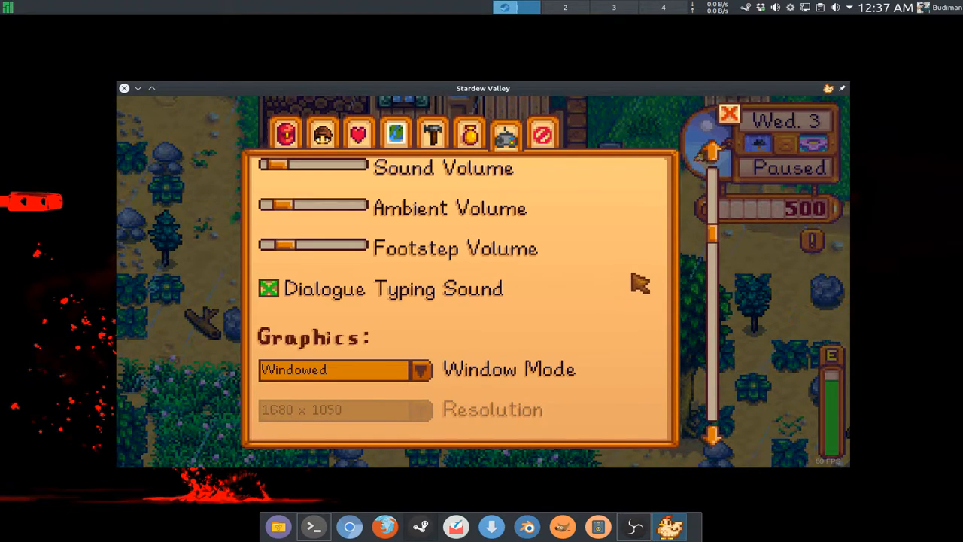
{"action": "mouse_move", "coordinate": [620, 279]}
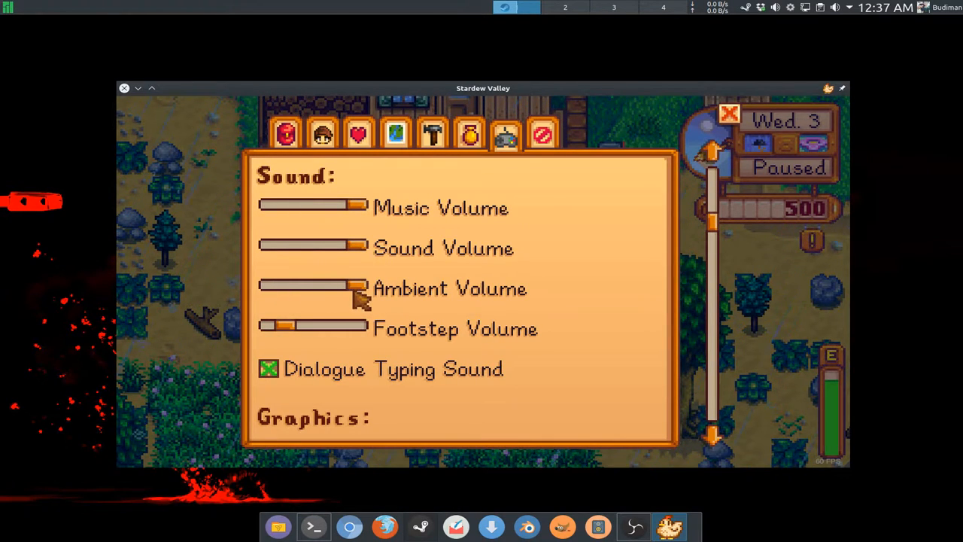
Lower the ambient and music volumes to roughly one third.
{"action": "left_click_drag", "start_coordinate": [361, 289], "coordinate": [324, 208]}
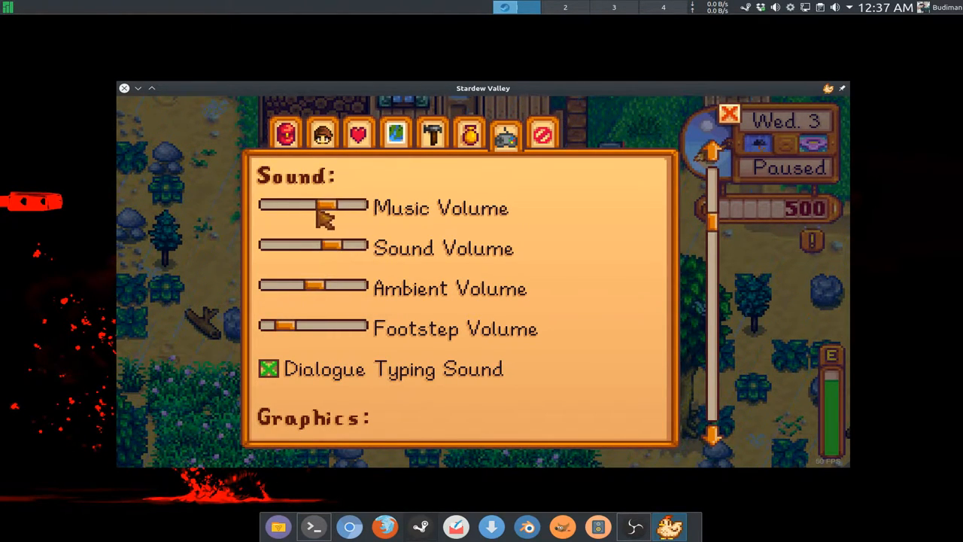
{"action": "left_click_drag", "start_coordinate": [323, 207], "coordinate": [298, 208]}
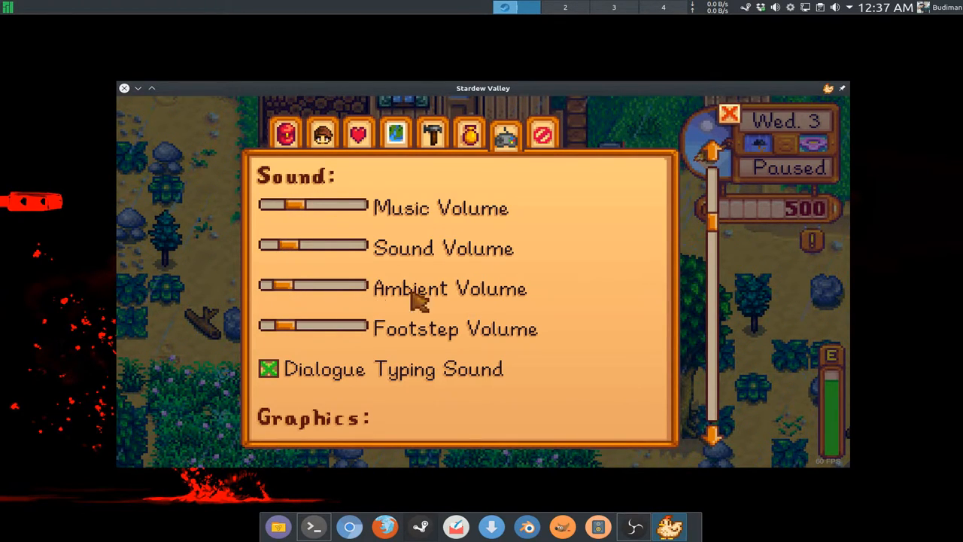
{"action": "scroll", "scroll_direction": "down", "scroll_amount": 3}
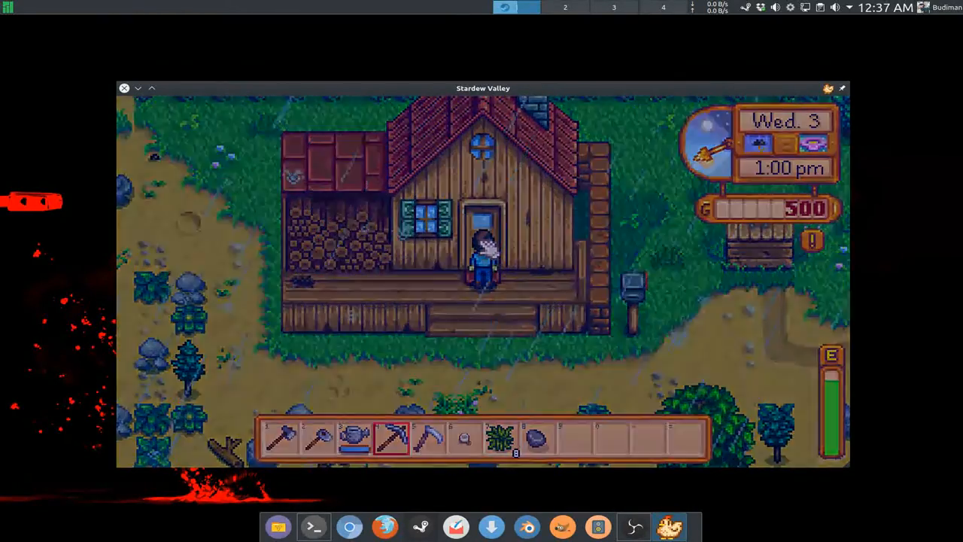
{"action": "mouse_move", "coordinate": [481, 264]}
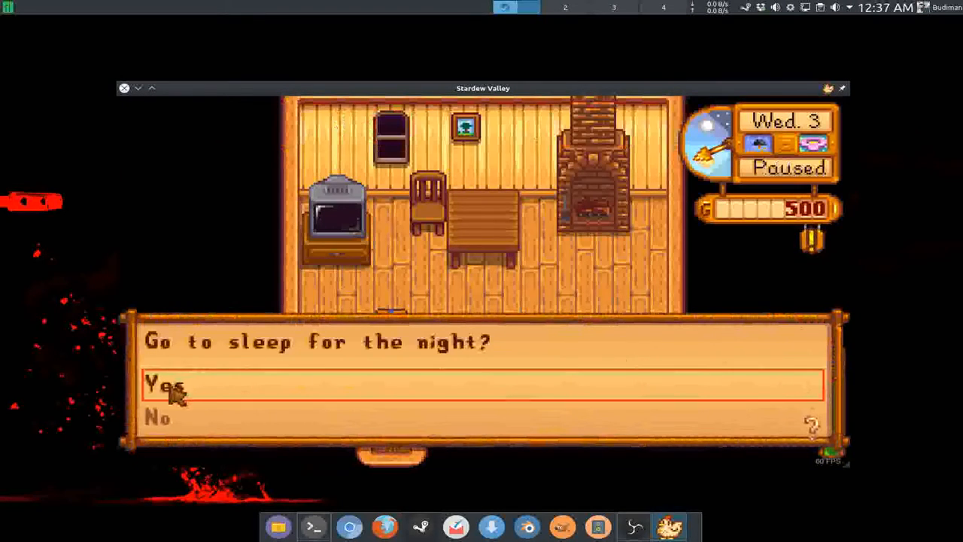
Choose Yes at the sleep prompt so the game saves the day.
{"action": "left_click", "coordinate": [163, 385]}
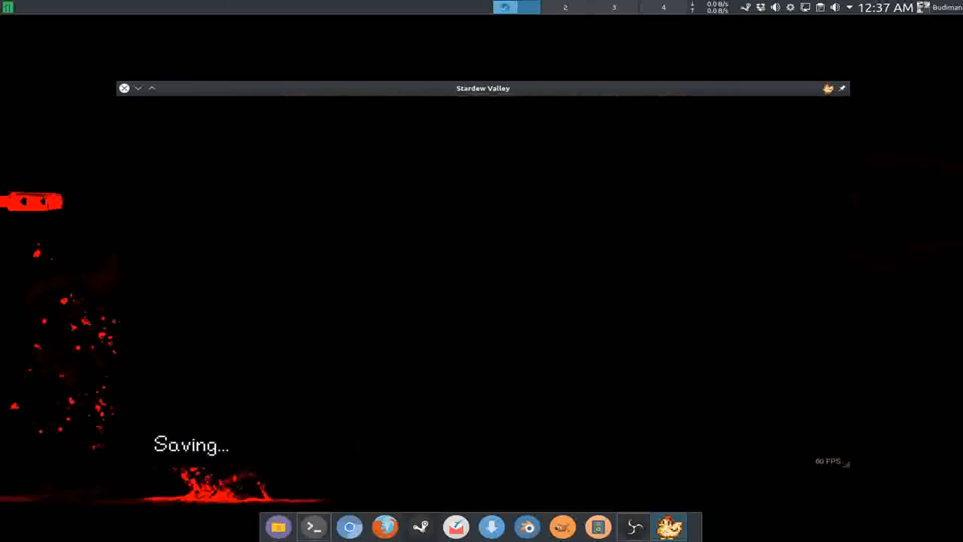